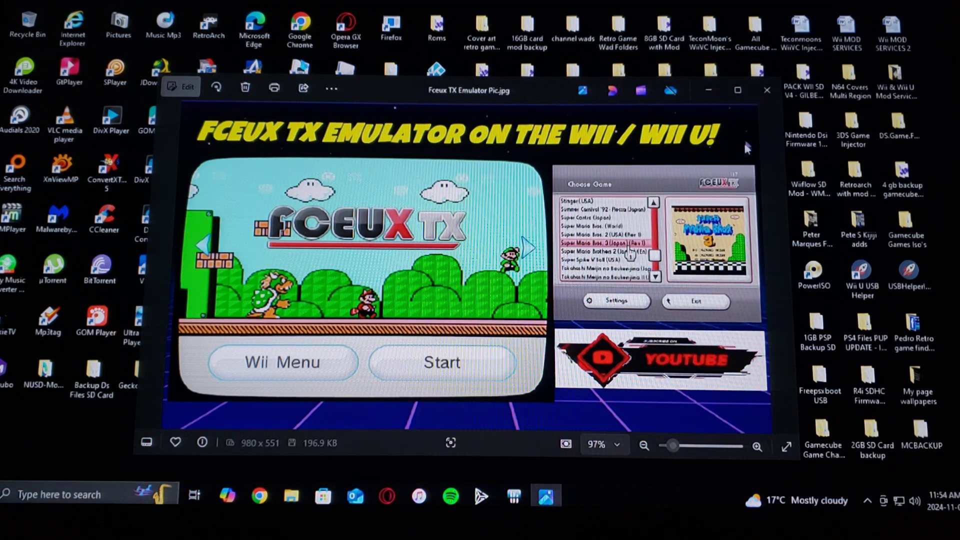
Close the Photos window showing FCEUX TX Emulator Pic.jpg.
{"action": "left_click", "coordinate": [766, 90]}
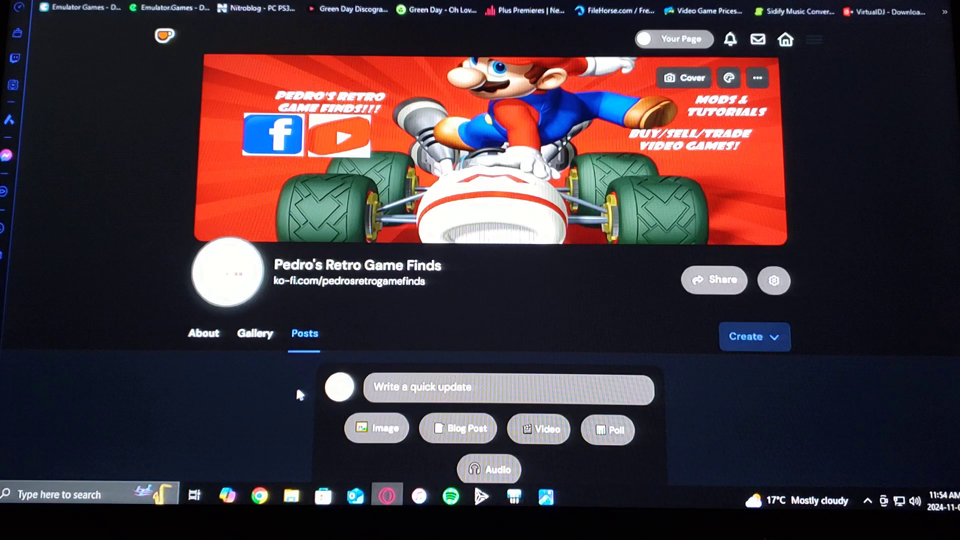
{"action": "mouse_move", "coordinate": [285, 400]}
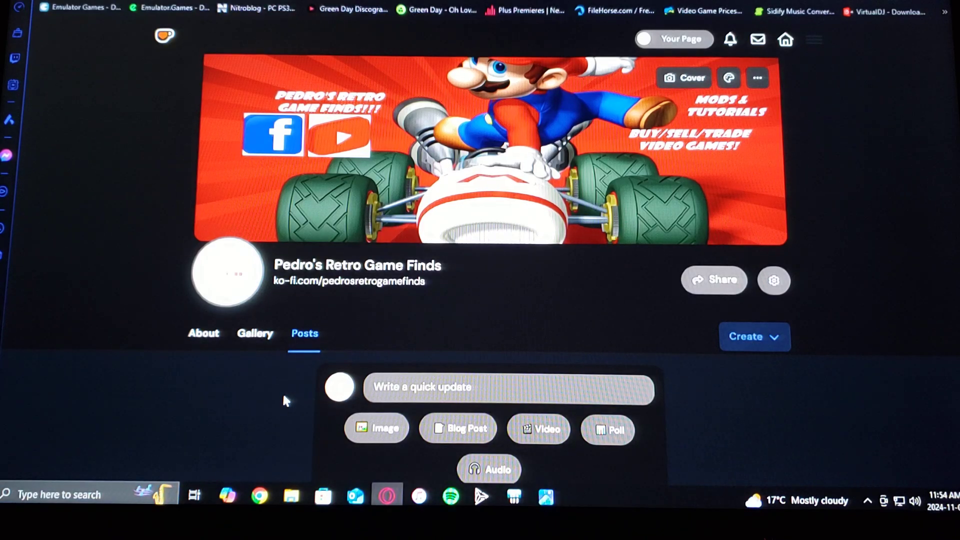
Scroll the Ko-fi post down to the FCEUX TX download and setup instructions.
{"action": "scroll", "scroll_direction": "down", "scroll_amount": 3}
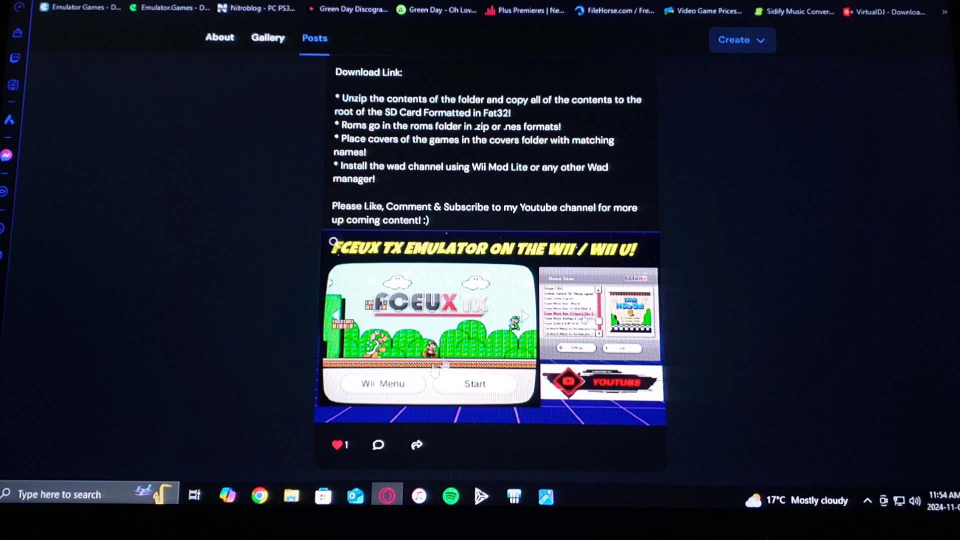
{"action": "scroll", "scroll_direction": "down", "scroll_amount": 3}
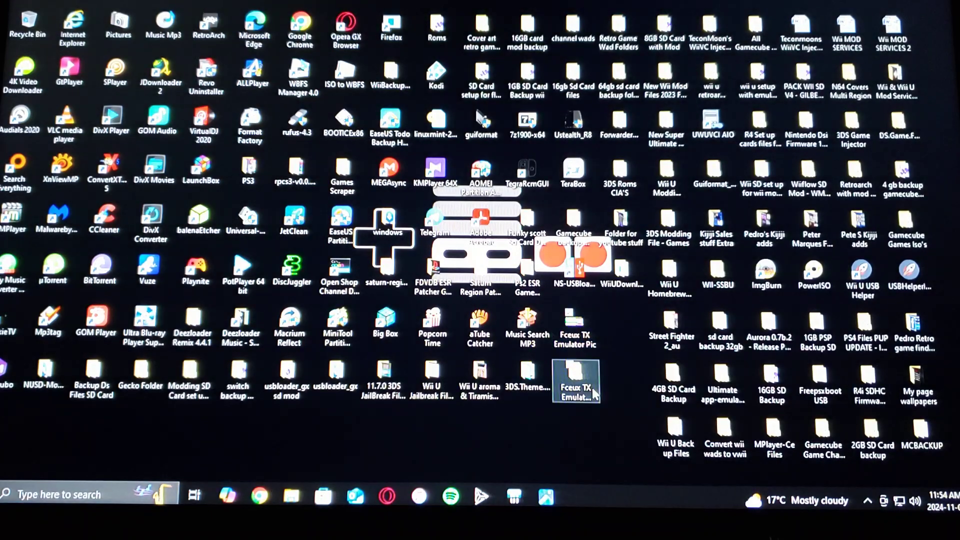
Browse the Fceux TX Emulator Files folder: apps, then the fceuxtx subfolder with cheats, covers, roms and saves.
{"action": "double_click", "coordinate": [575, 380]}
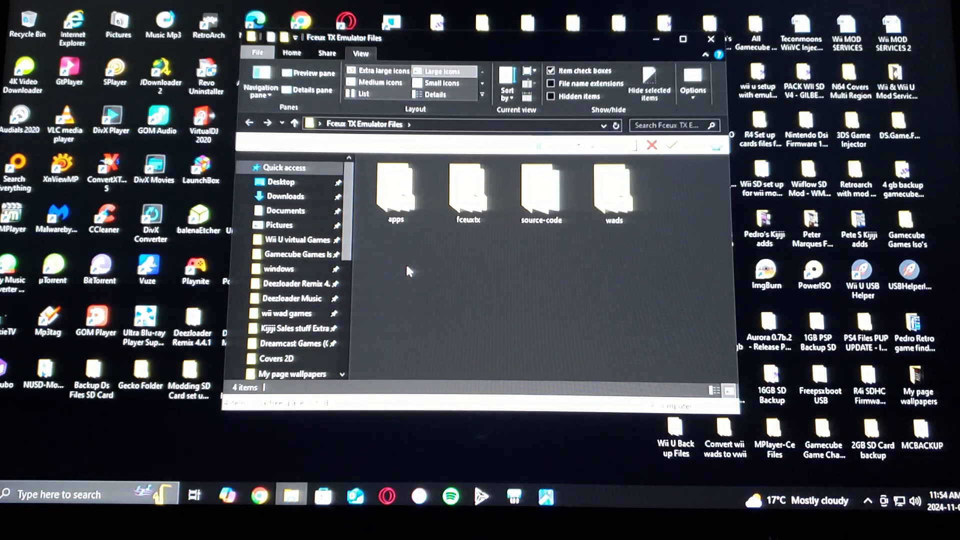
{"action": "mouse_move", "coordinate": [396, 187]}
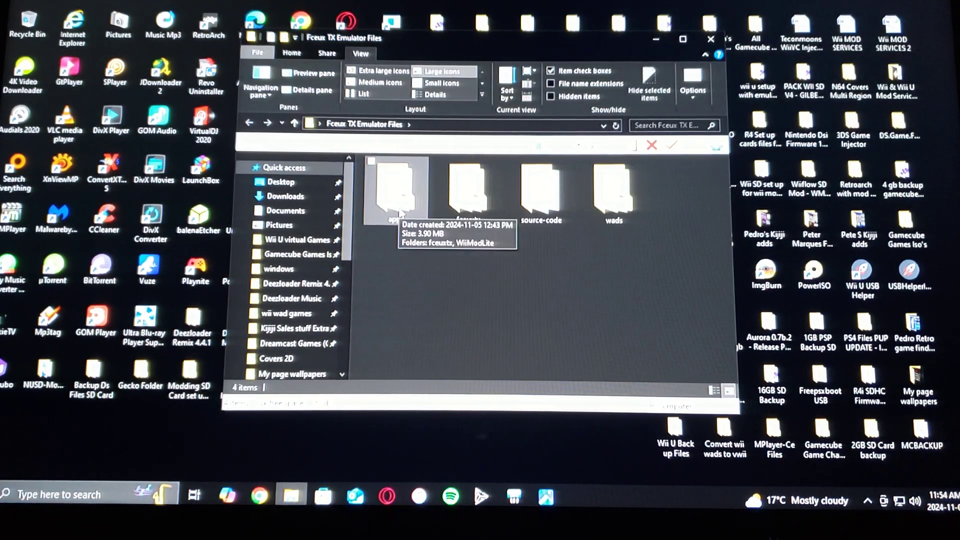
{"action": "double_click", "coordinate": [397, 190]}
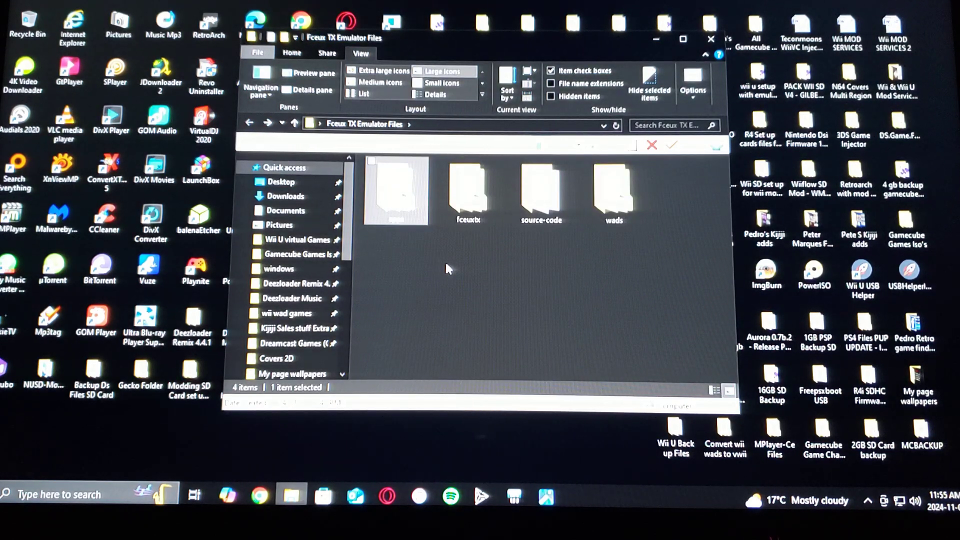
{"action": "double_click", "coordinate": [395, 190]}
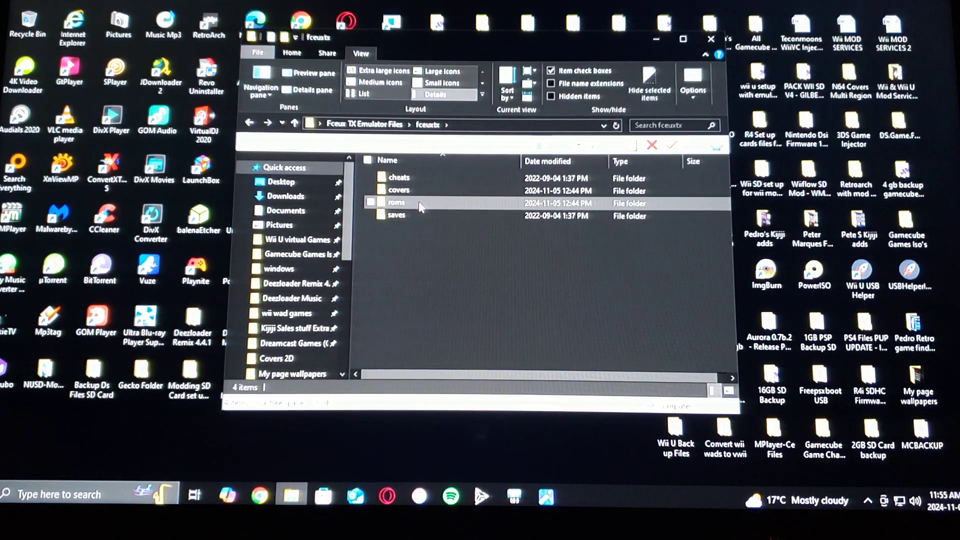
Check the roms and covers folders (Mega Man 5), then return to Fceux TX Emulator Files.
{"action": "double_click", "coordinate": [396, 203]}
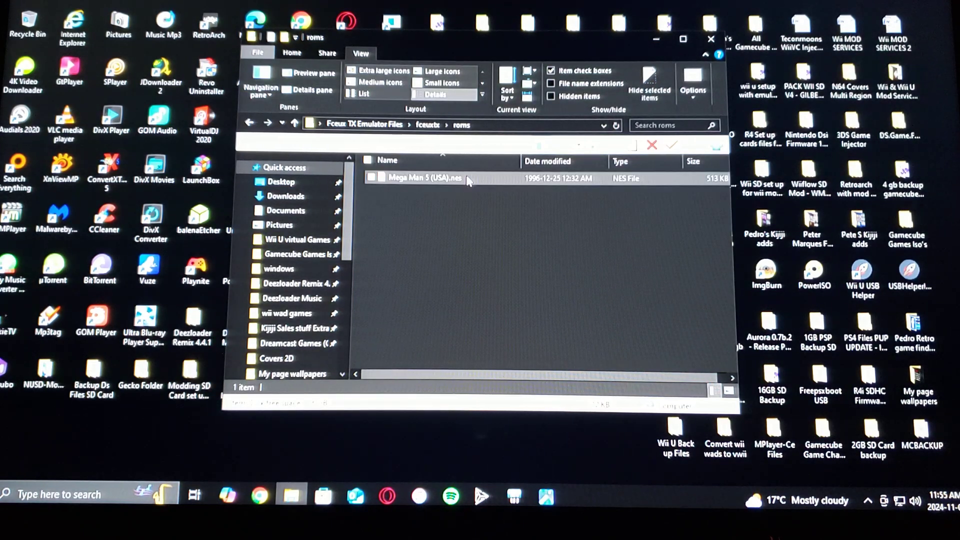
{"action": "left_click", "coordinate": [468, 245]}
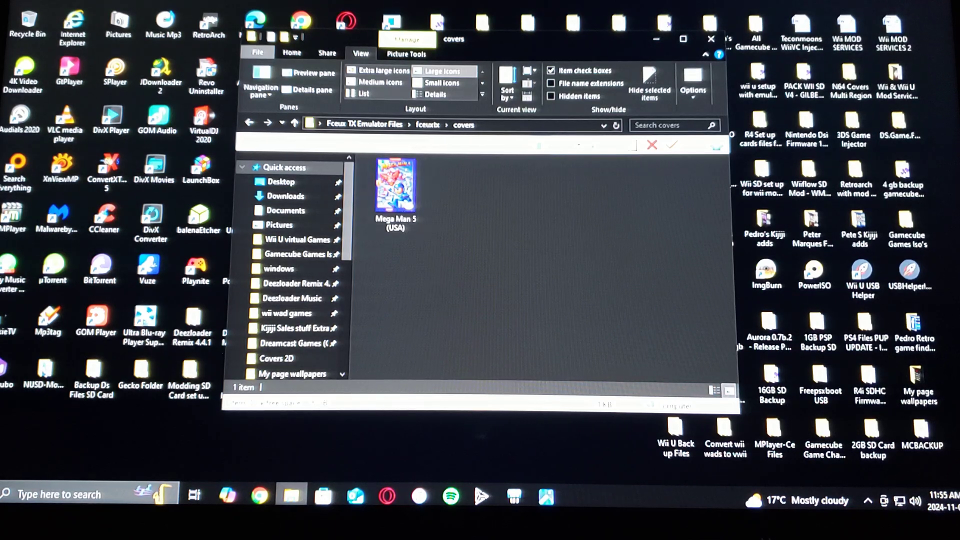
{"action": "mouse_move", "coordinate": [249, 122]}
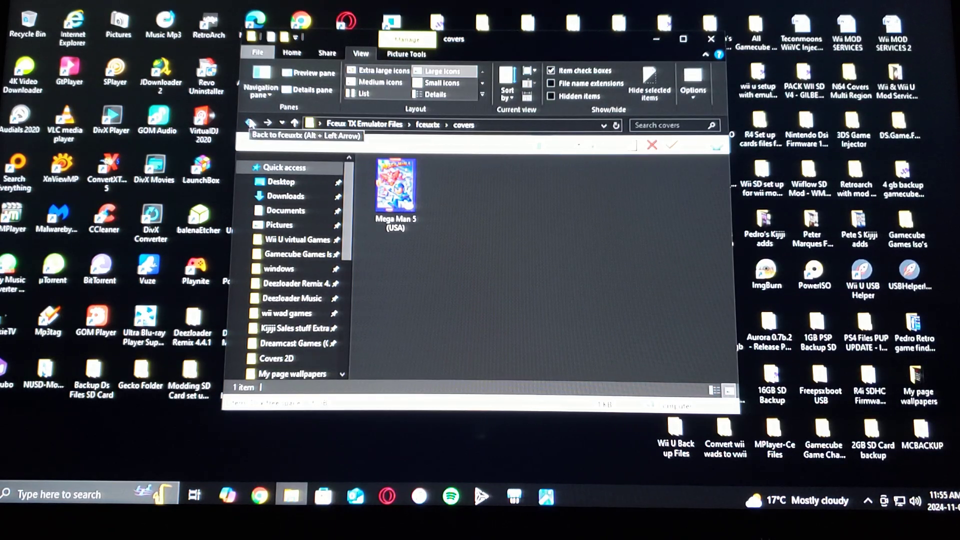
{"action": "left_click", "coordinate": [250, 122]}
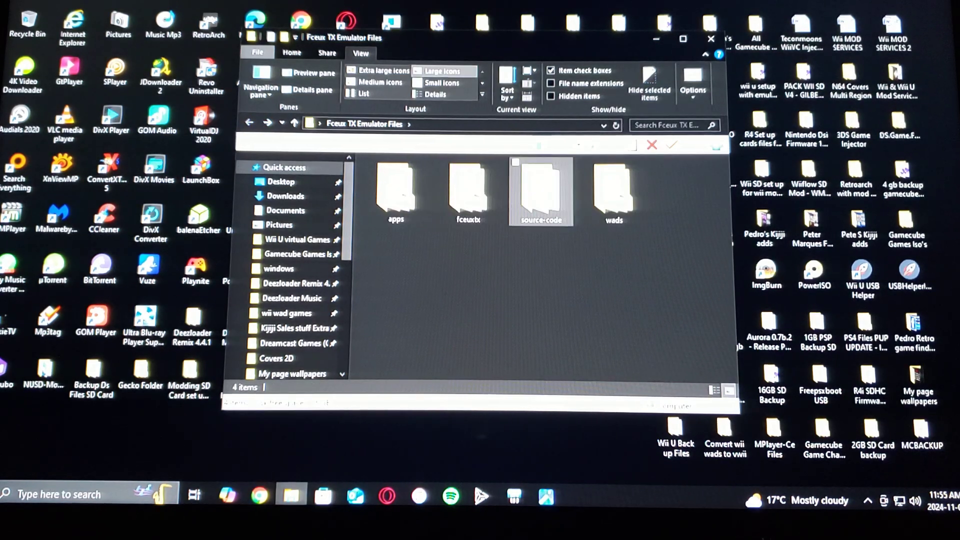
Check the wads folder and its wii wad and vwii wad subfolders, then close Explorer.
{"action": "left_click", "coordinate": [591, 323]}
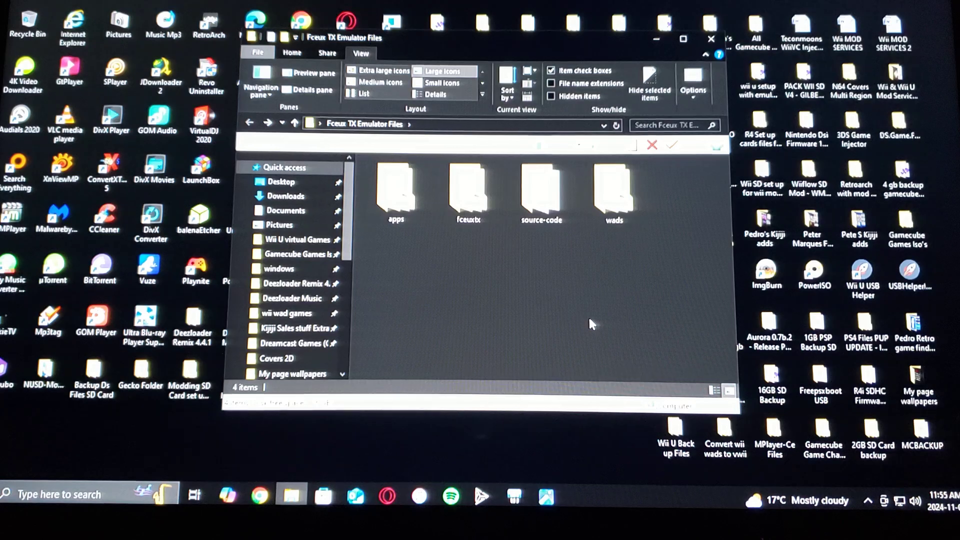
{"action": "left_click", "coordinate": [613, 193]}
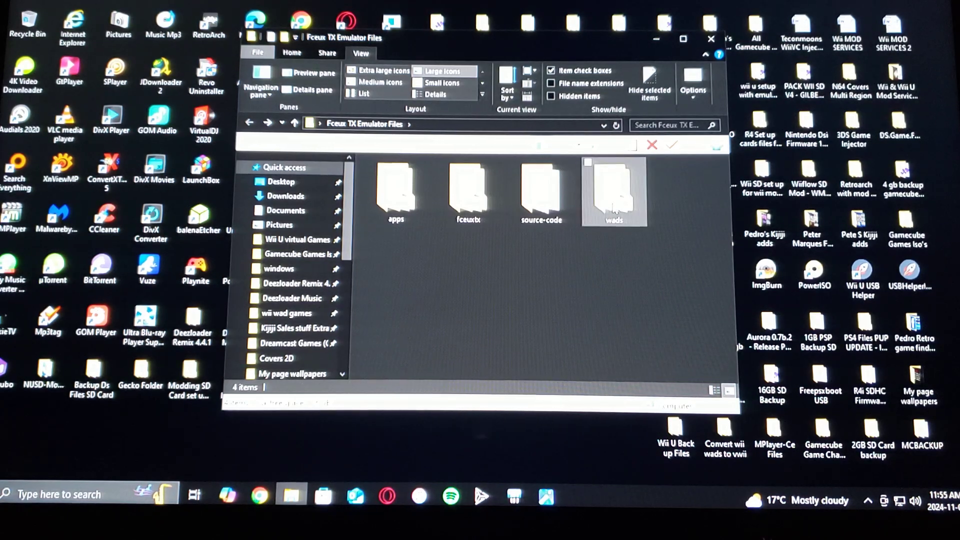
{"action": "double_click", "coordinate": [613, 190]}
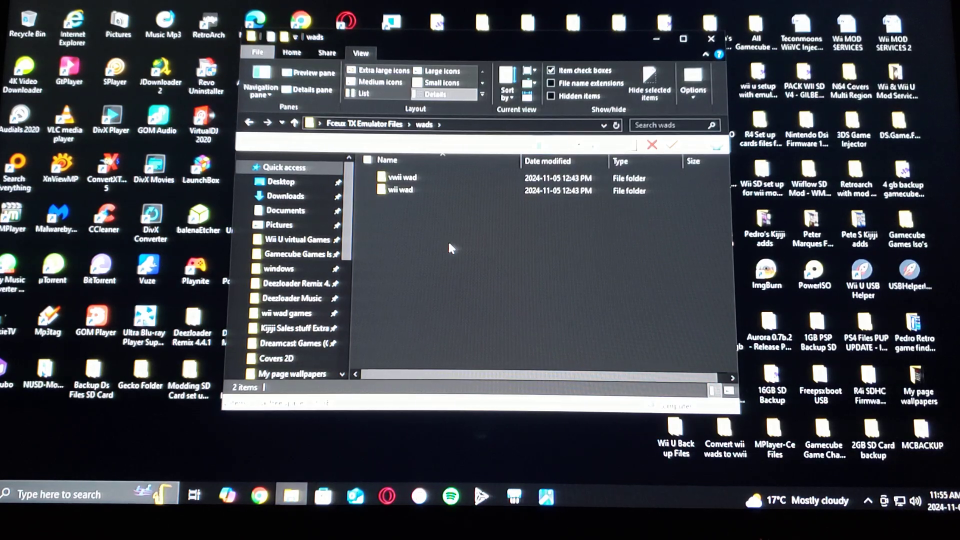
{"action": "left_click", "coordinate": [399, 190]}
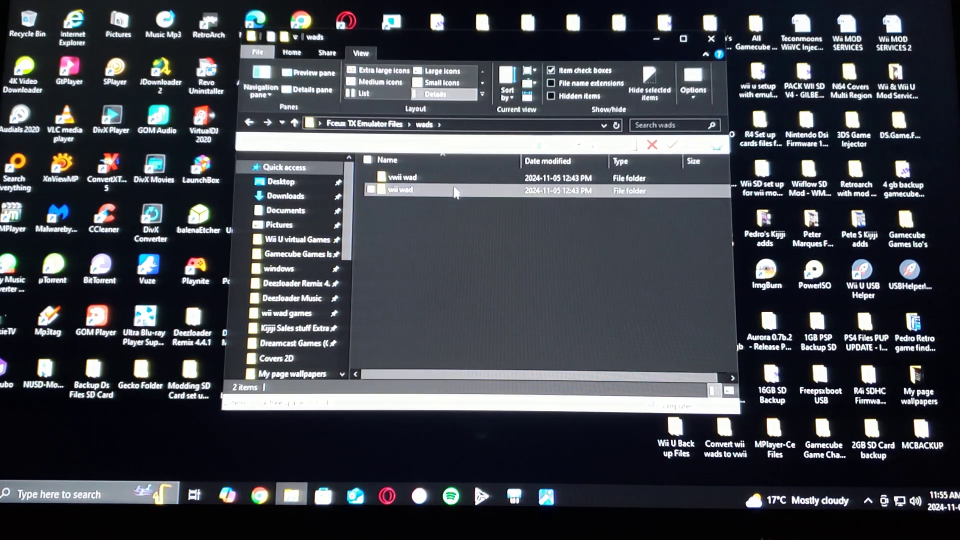
{"action": "double_click", "coordinate": [402, 178]}
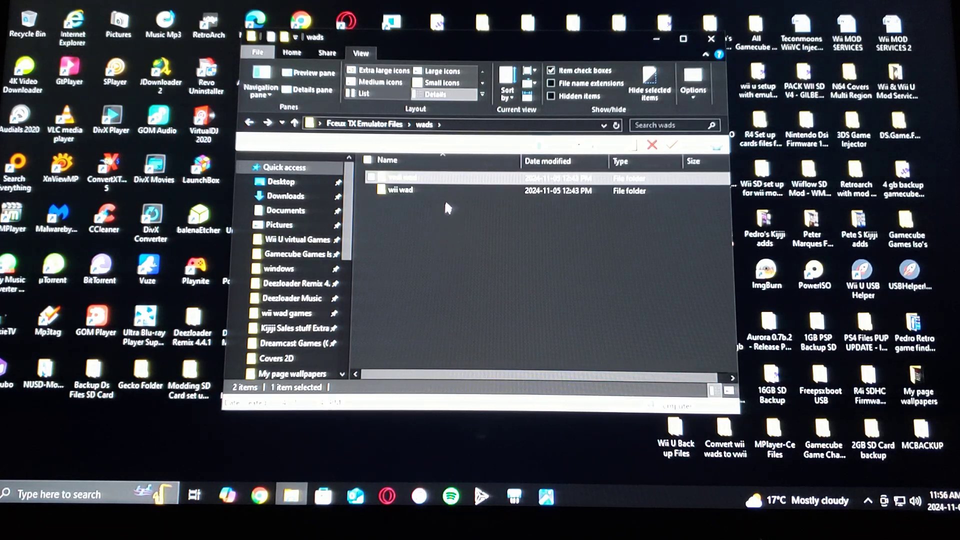
{"action": "double_click", "coordinate": [400, 189]}
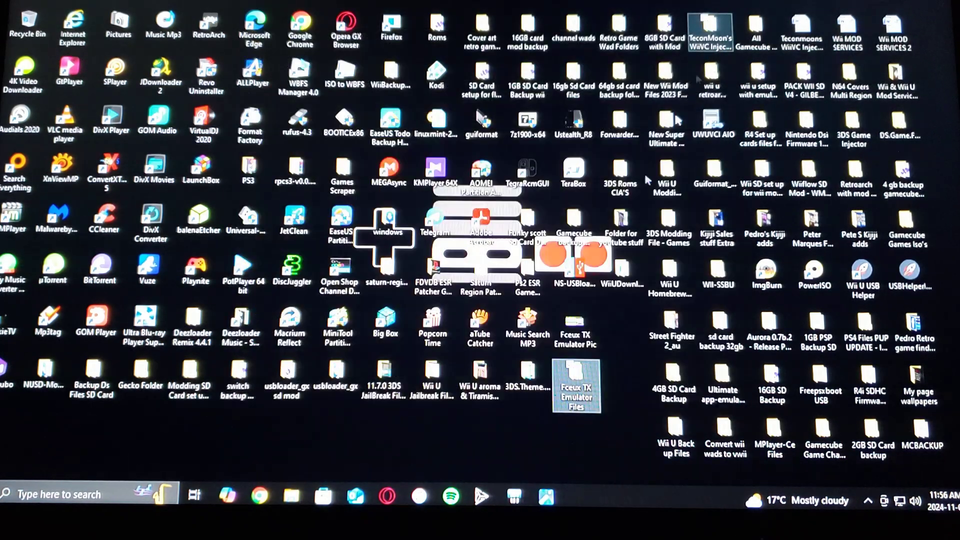
{"action": "double_click", "coordinate": [576, 385]}
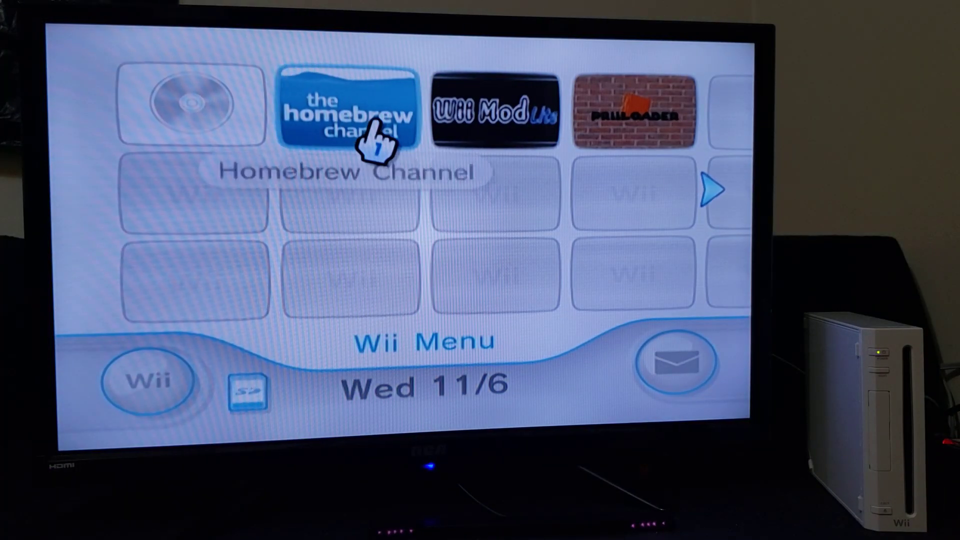
{"action": "mouse_move", "coordinate": [490, 122]}
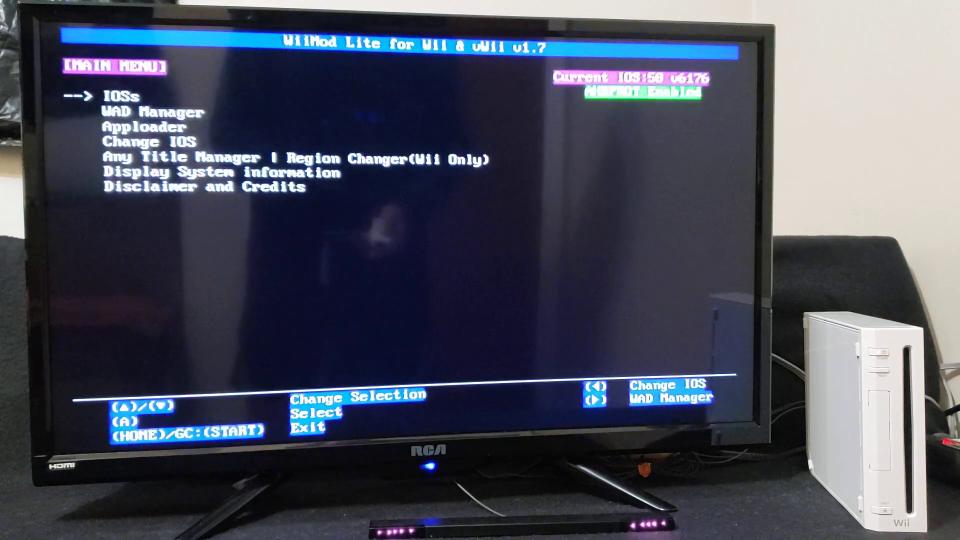
In WAD Manager from the Wii SD slot, navigate wads > wii wad and choose FCEUXTX-Channel-1.5.wad.
{"action": "key", "text": "down"}
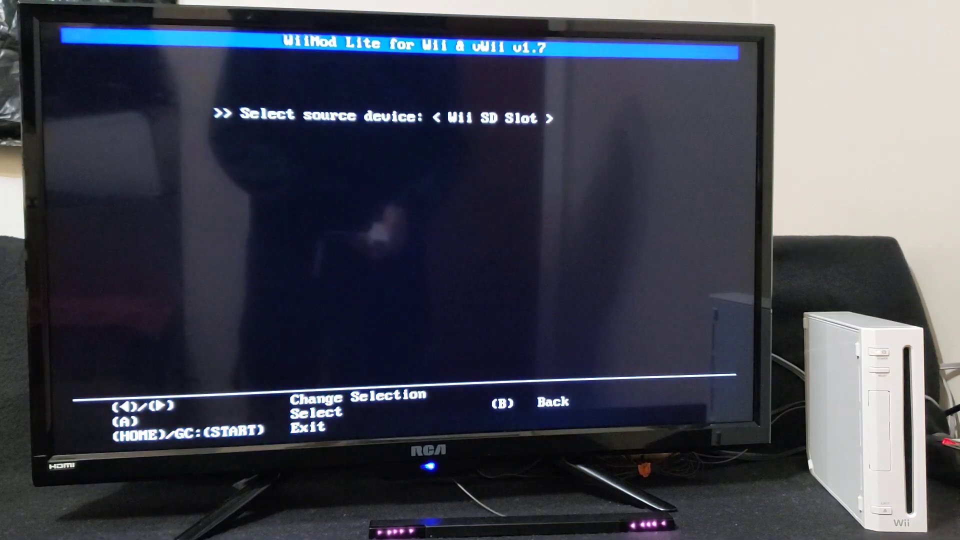
{"action": "key", "text": "a"}
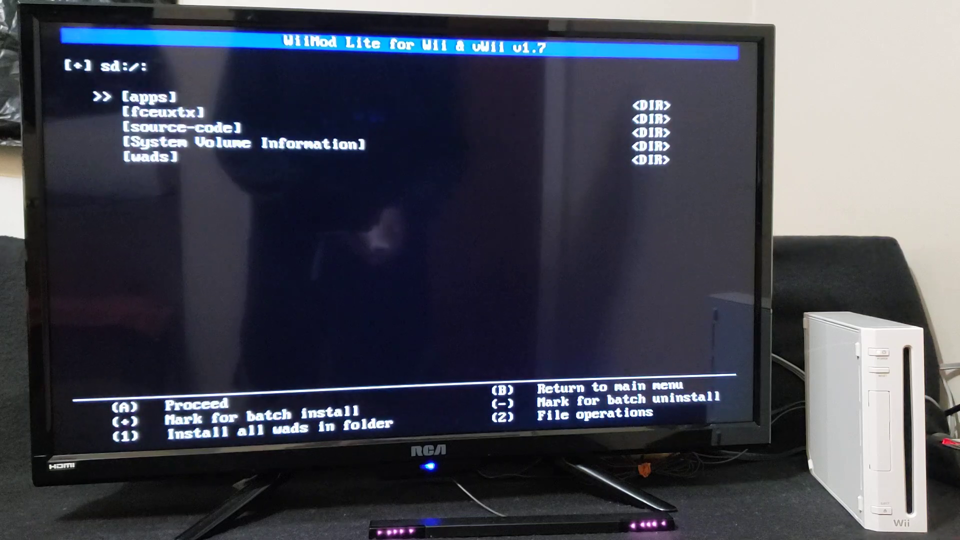
{"action": "key", "text": "down"}
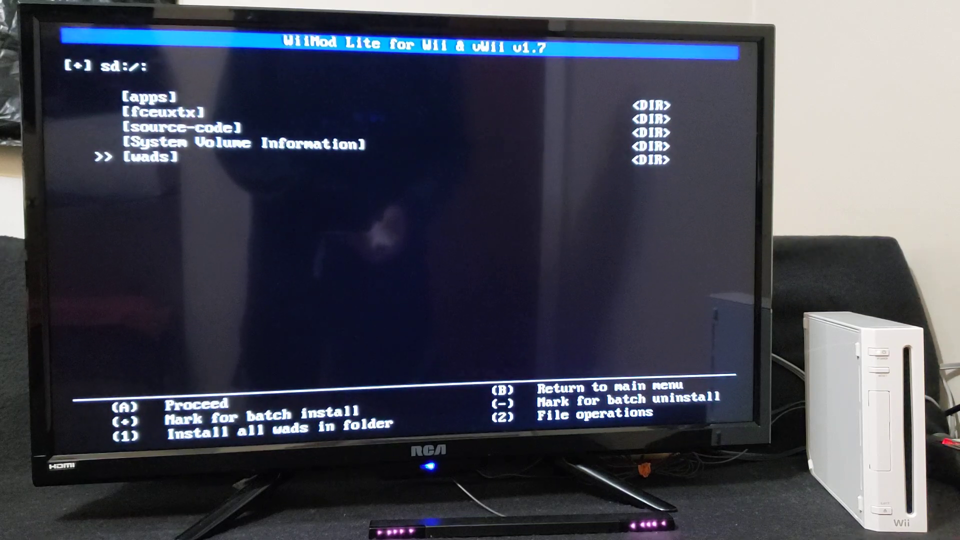
{"action": "key", "text": "A"}
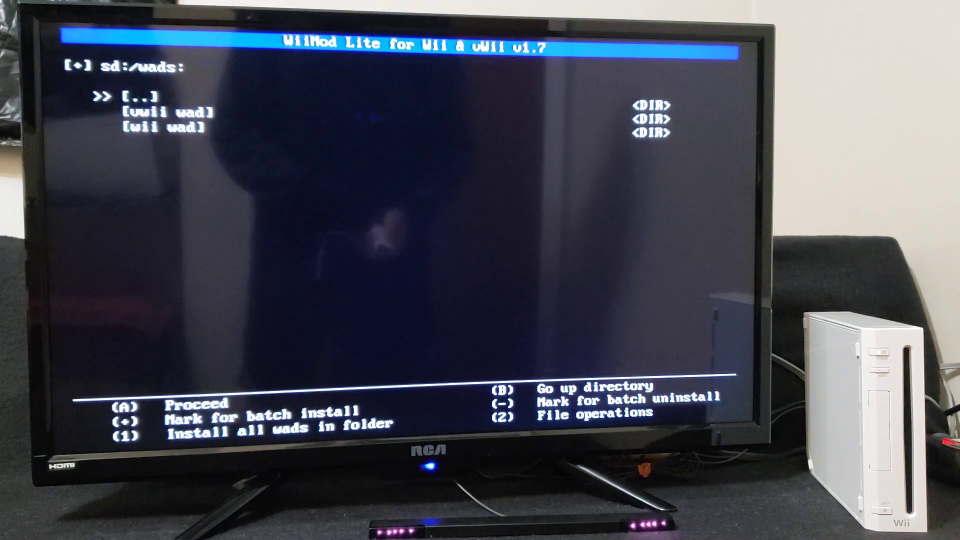
{"action": "key", "text": "down"}
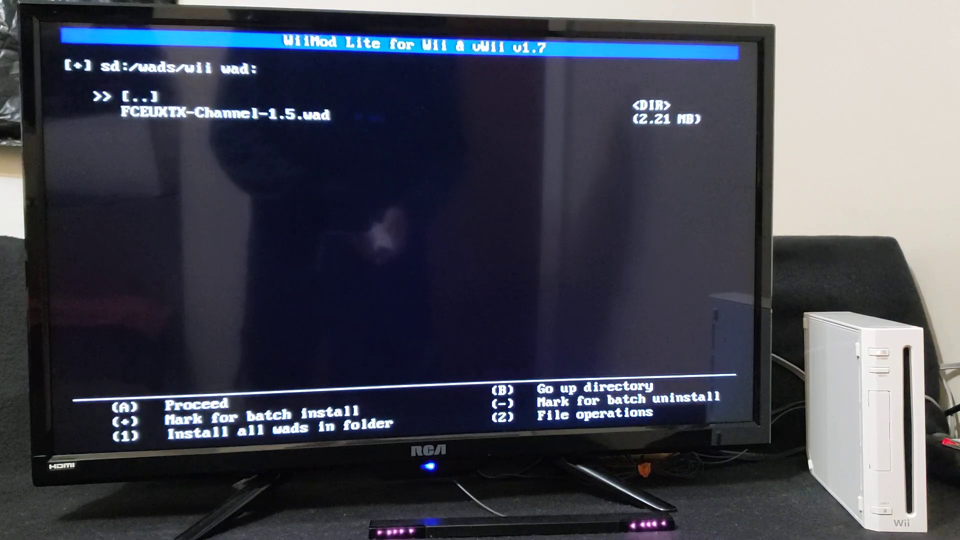
{"action": "key", "text": "Down"}
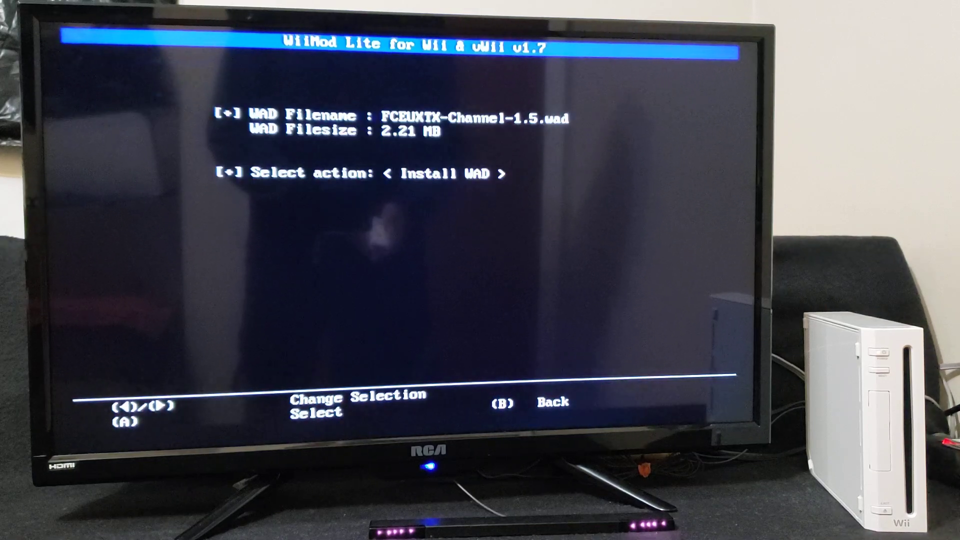
Install FCEUXTX-Channel-1.5.wad as a Wii channel.
{"action": "key", "text": "A"}
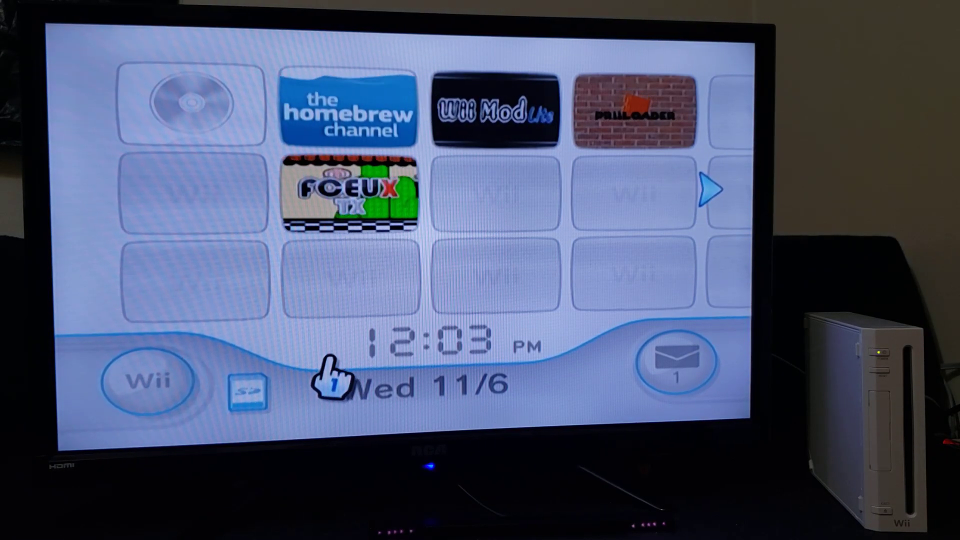
Launch FCEUX TX from its new Wii Menu channel.
{"action": "left_click", "coordinate": [348, 193]}
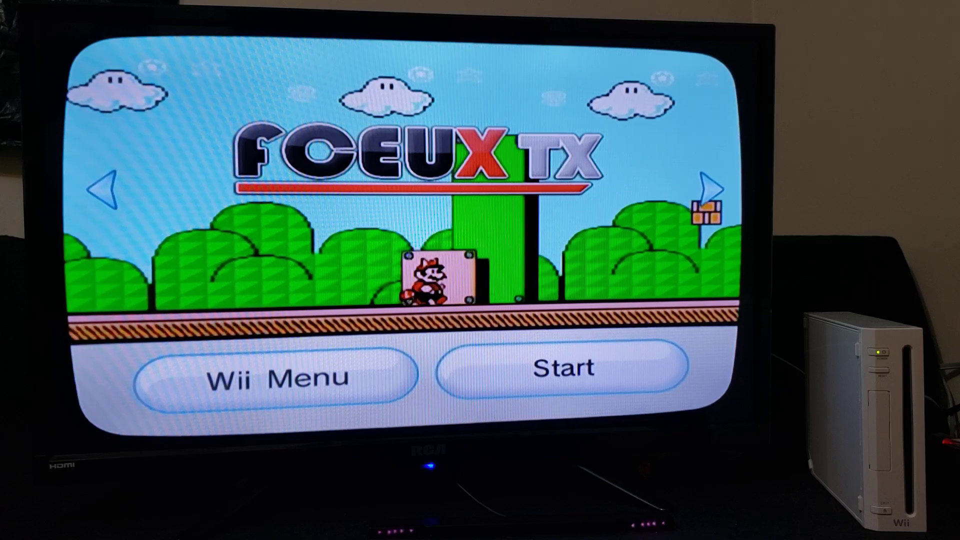
{"action": "left_click", "coordinate": [561, 368]}
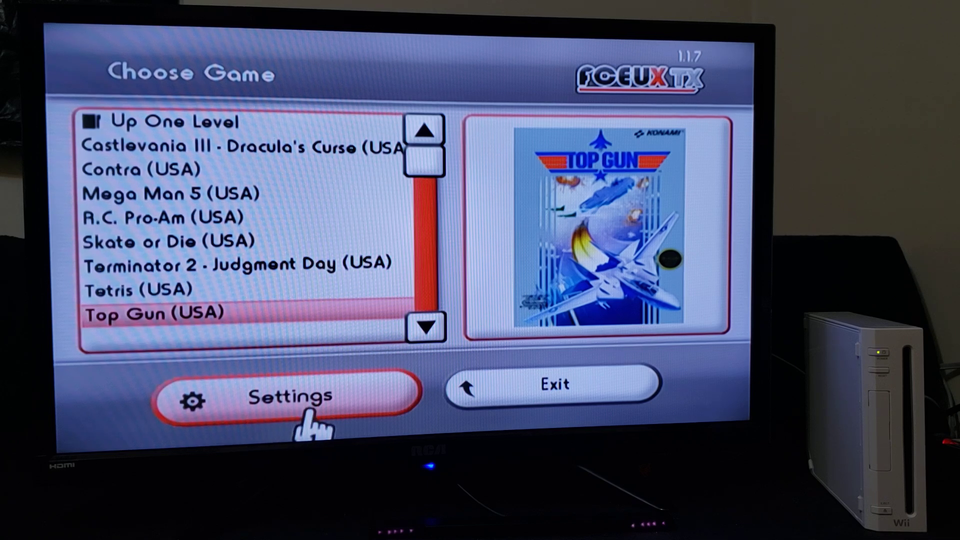
Review the Menu settings, toggling Preview Image to Artwork and back to Covers.
{"action": "left_click", "coordinate": [291, 395]}
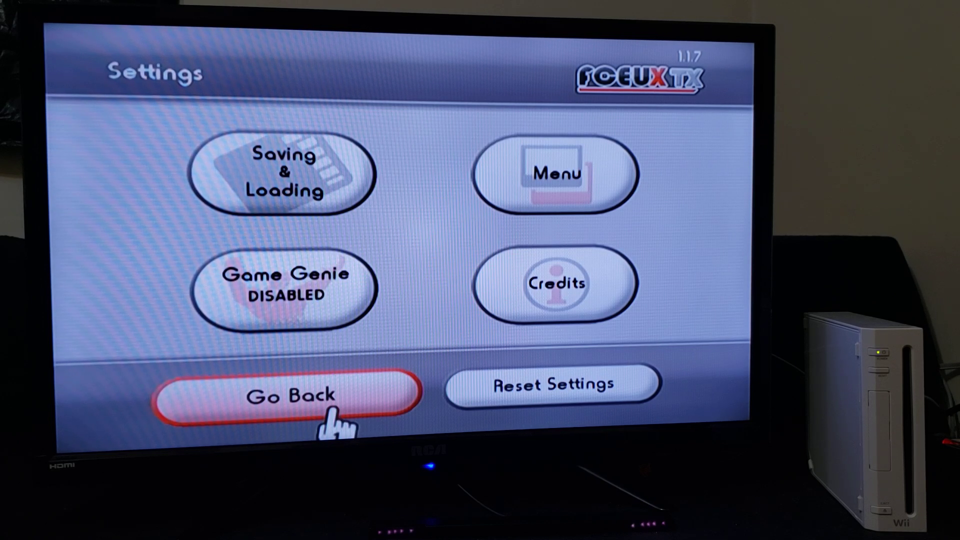
{"action": "left_click", "coordinate": [554, 174]}
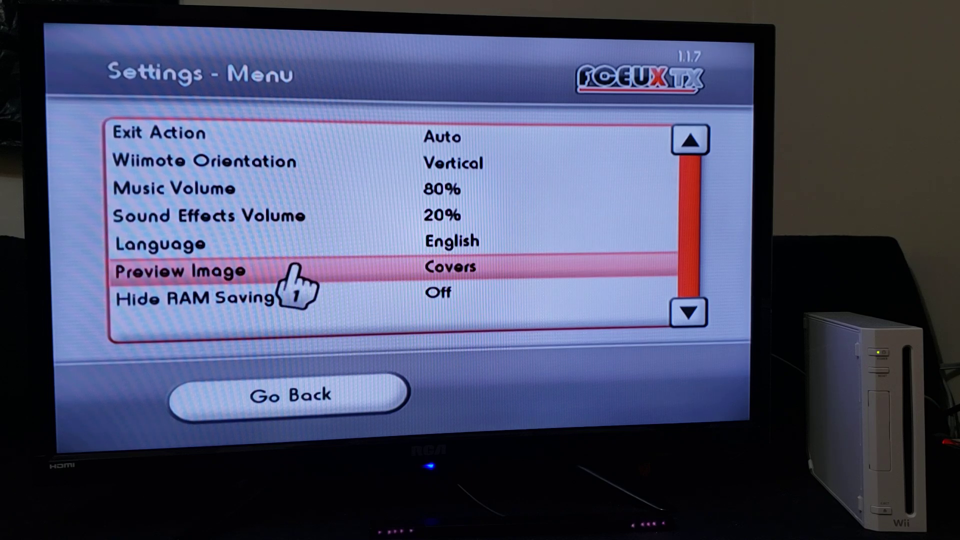
{"action": "mouse_move", "coordinate": [398, 291]}
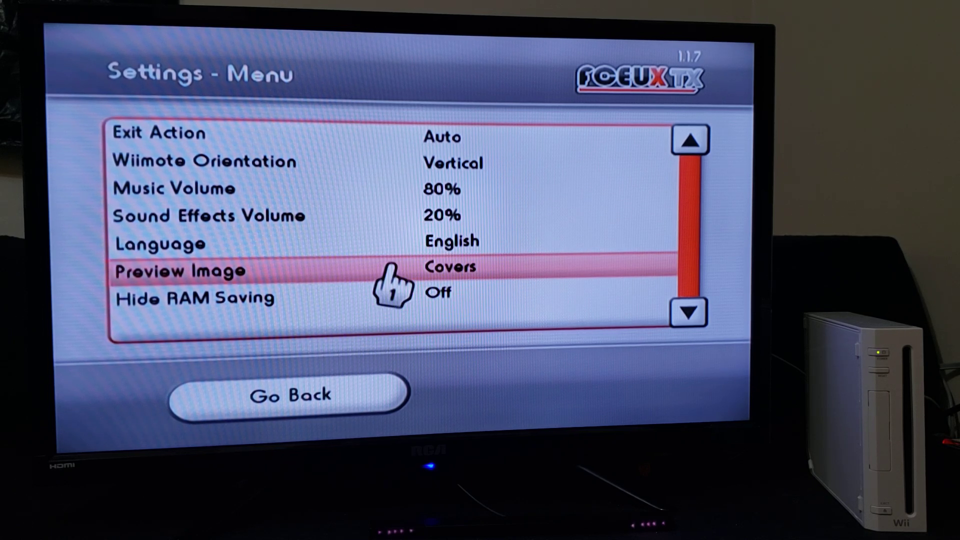
{"action": "left_click", "coordinate": [449, 268]}
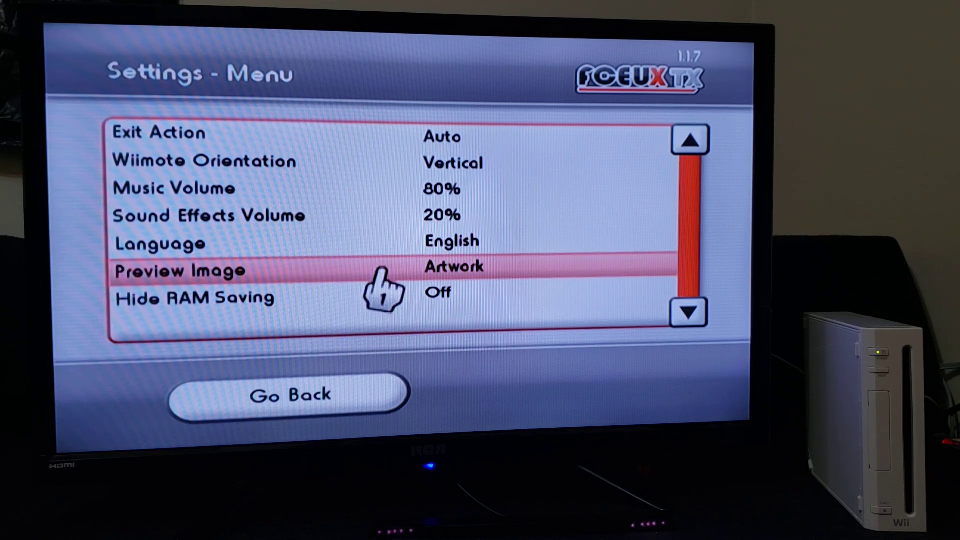
{"action": "left_click", "coordinate": [453, 269]}
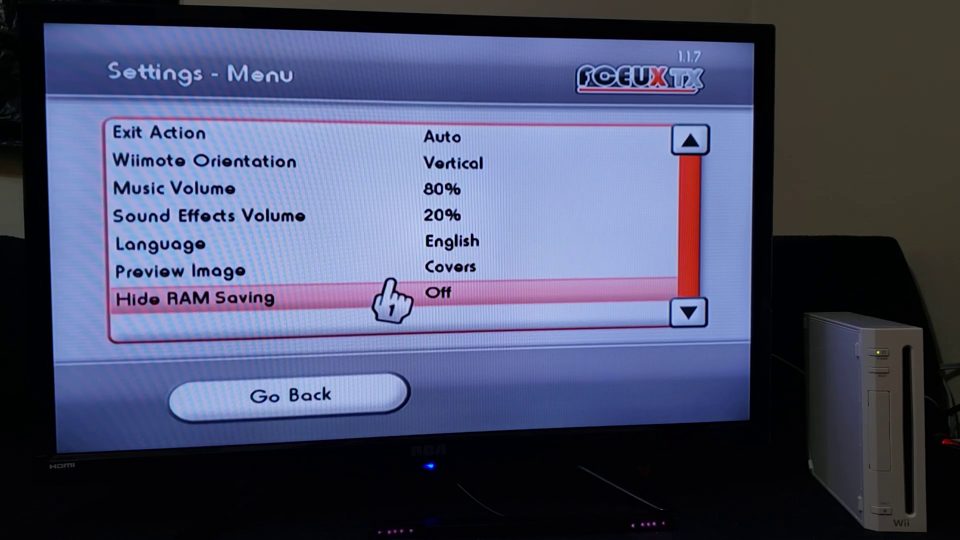
{"action": "mouse_move", "coordinate": [391, 272]}
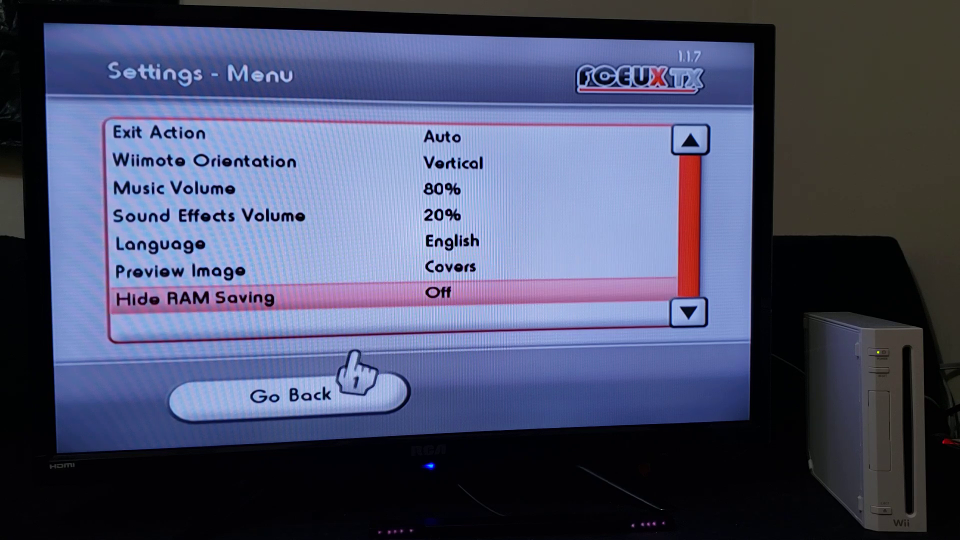
{"action": "left_click", "coordinate": [290, 394]}
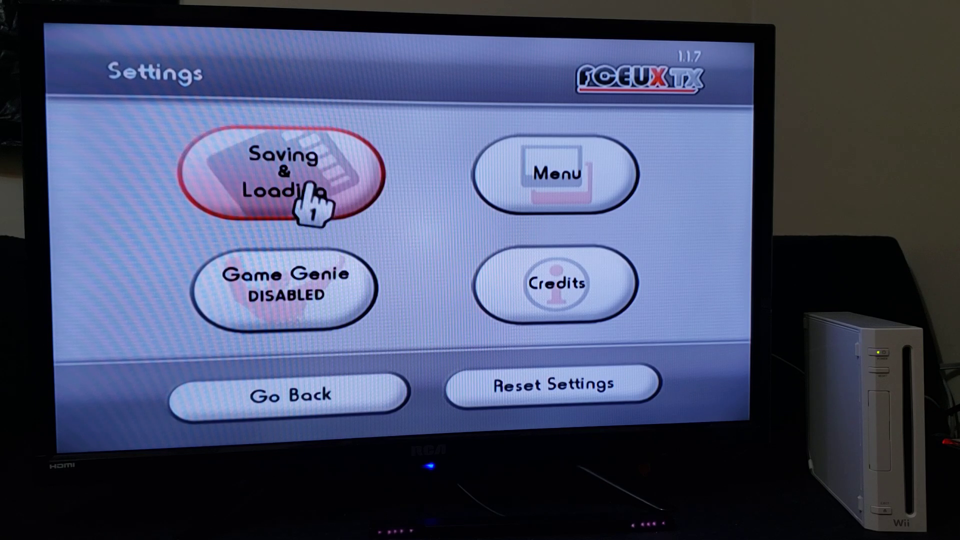
Review the Saving & Loading device and folder paths (SD, fceuxtx folders) and return to the game list.
{"action": "left_click", "coordinate": [287, 171]}
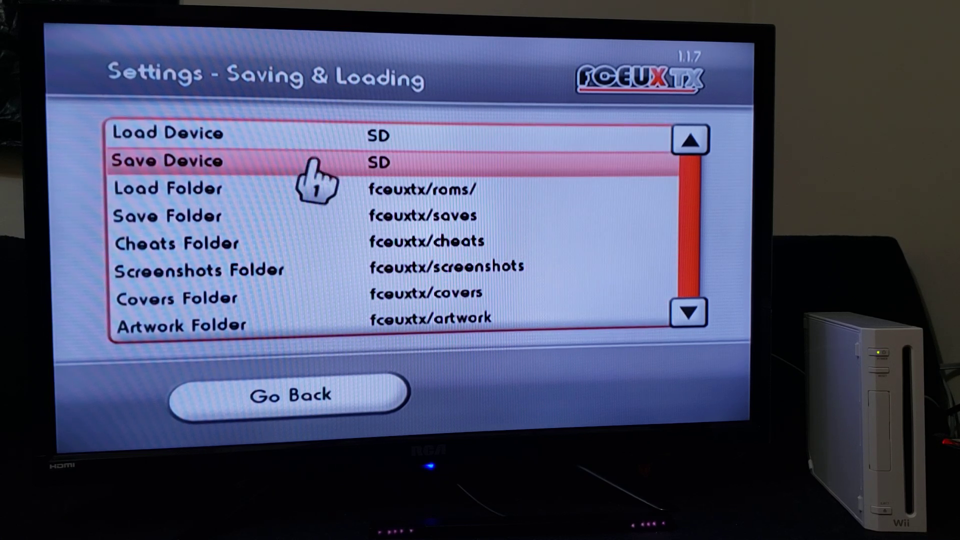
{"action": "mouse_move", "coordinate": [337, 184]}
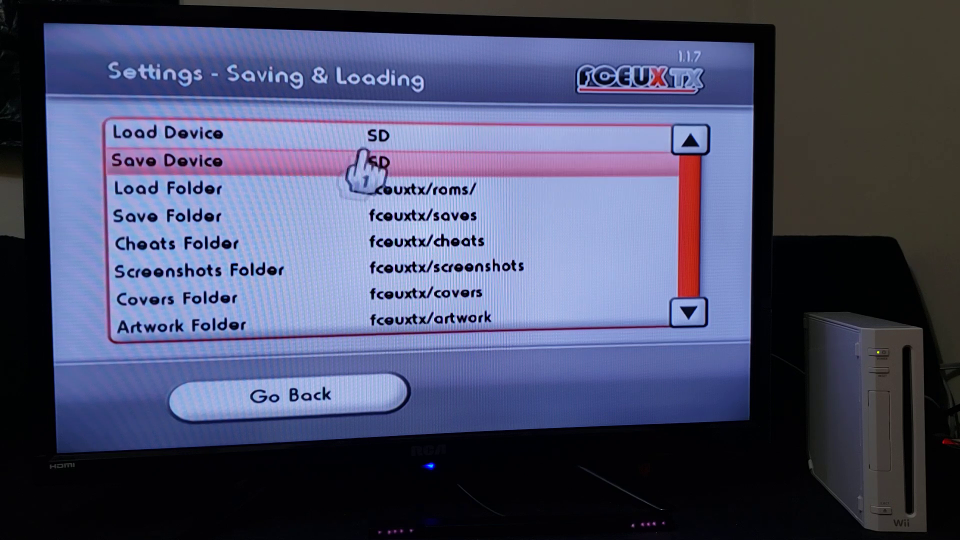
{"action": "left_click", "coordinate": [290, 394]}
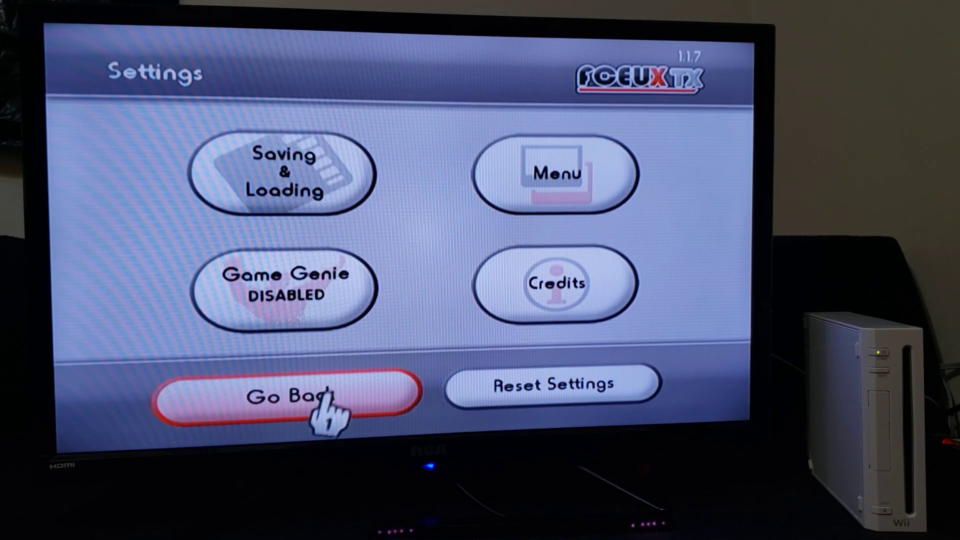
{"action": "mouse_move", "coordinate": [279, 288]}
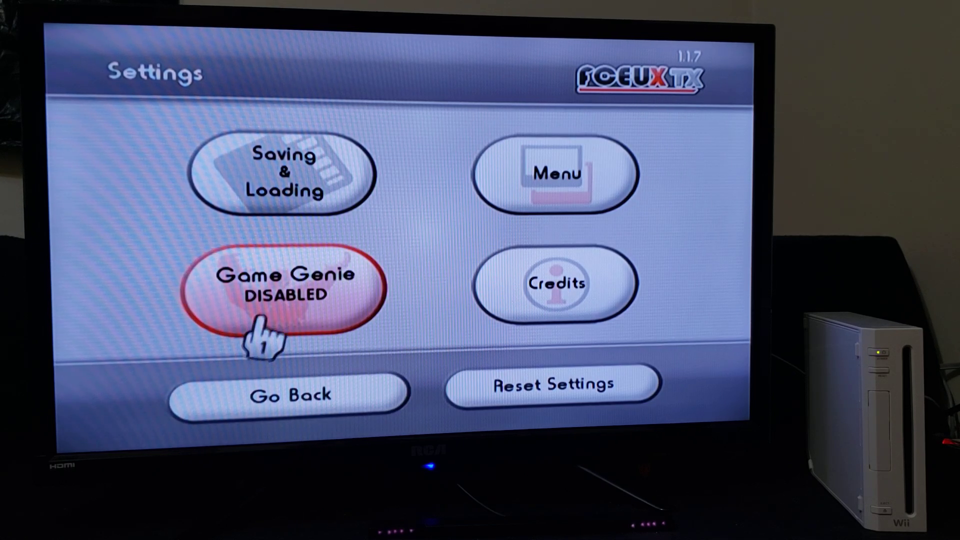
{"action": "left_click", "coordinate": [288, 393]}
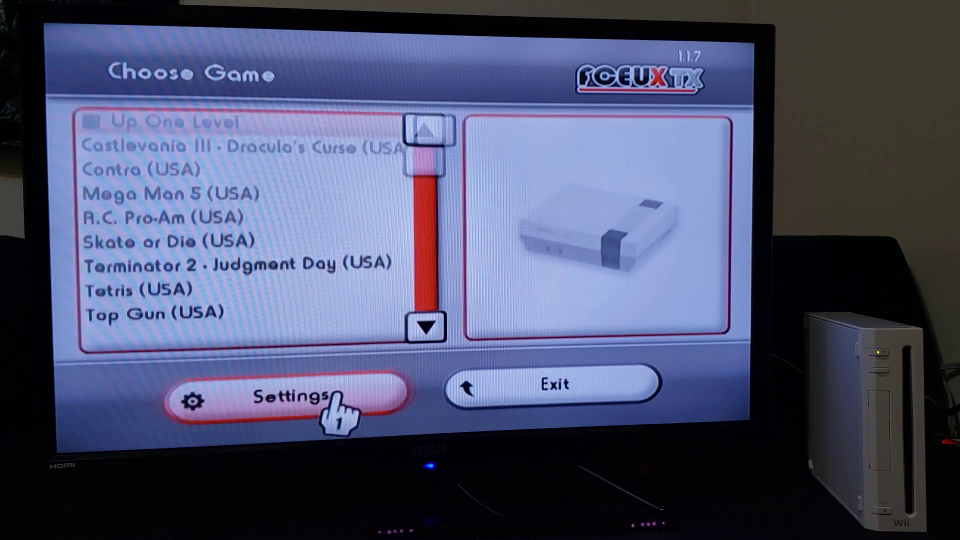
{"action": "left_click", "coordinate": [162, 217]}
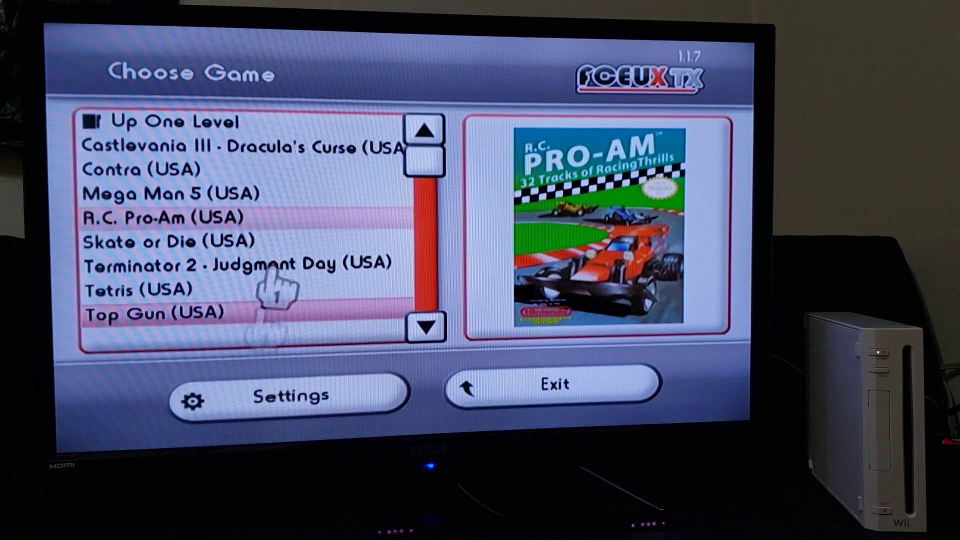
{"action": "left_click", "coordinate": [239, 147]}
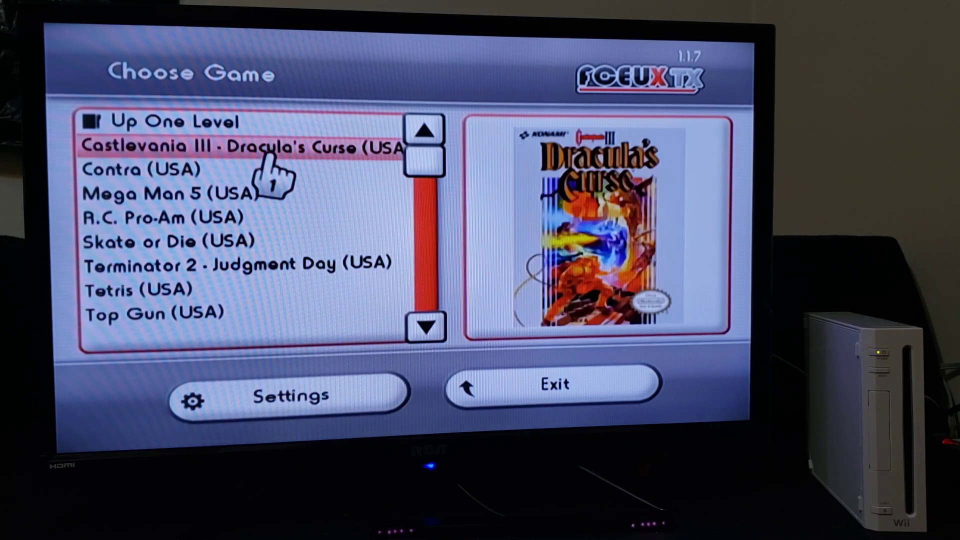
Launch Contra (USA) and confirm NES Controllers (2) in its game settings.
{"action": "left_click", "coordinate": [162, 217]}
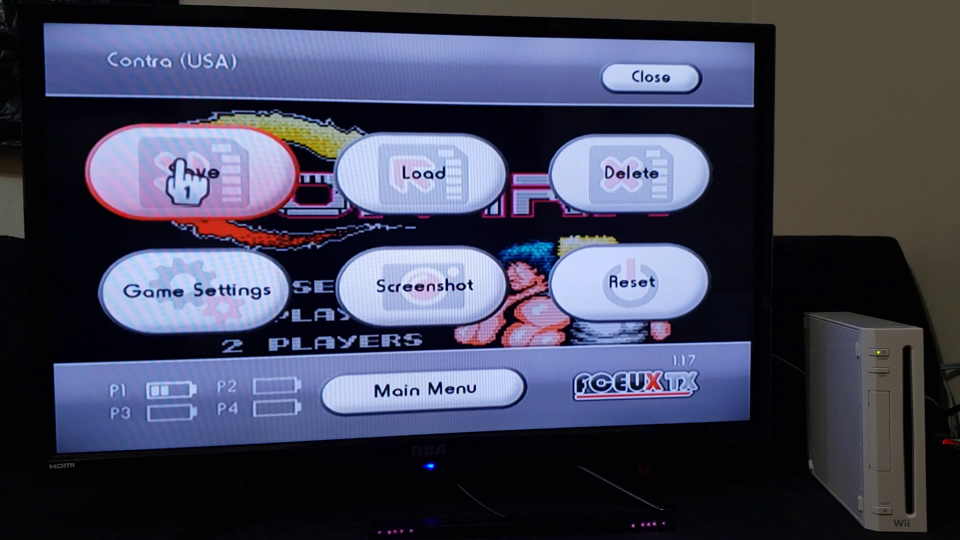
{"action": "left_click", "coordinate": [196, 289]}
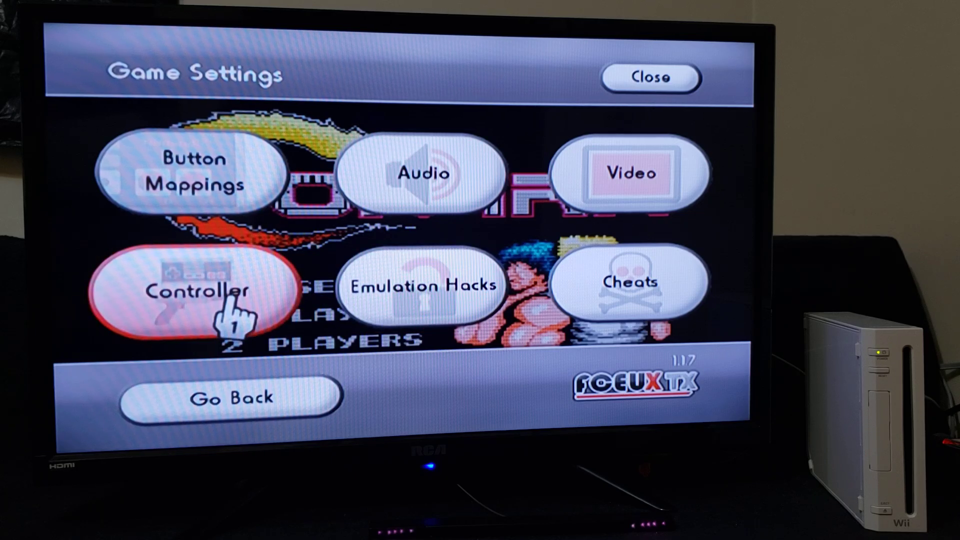
{"action": "left_click", "coordinate": [202, 291]}
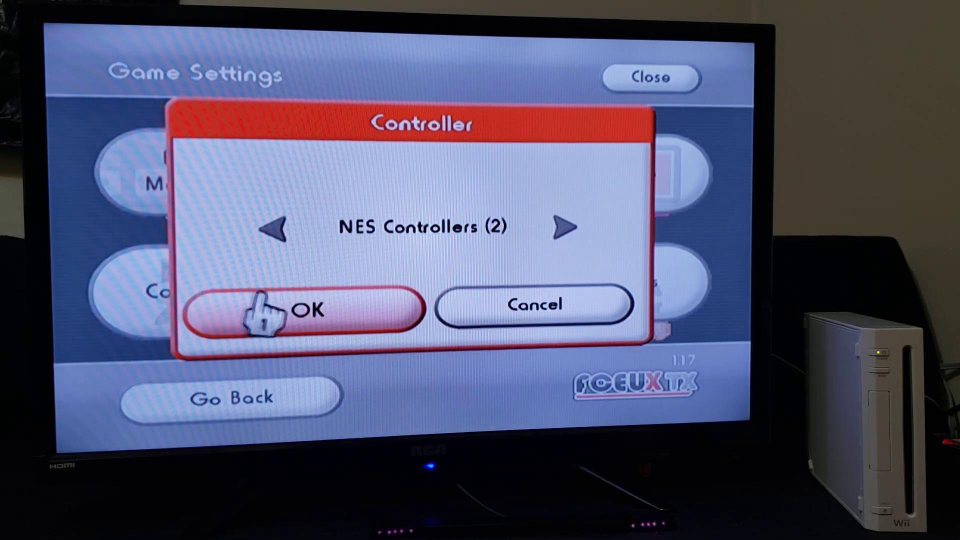
{"action": "left_click", "coordinate": [300, 309]}
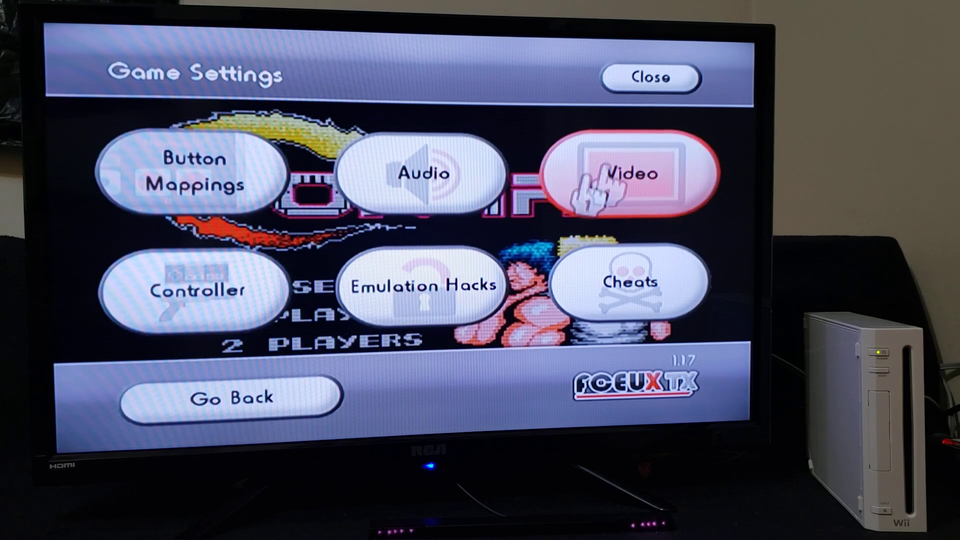
Review Contra's Video settings and return to the in-game menu.
{"action": "left_click", "coordinate": [631, 174]}
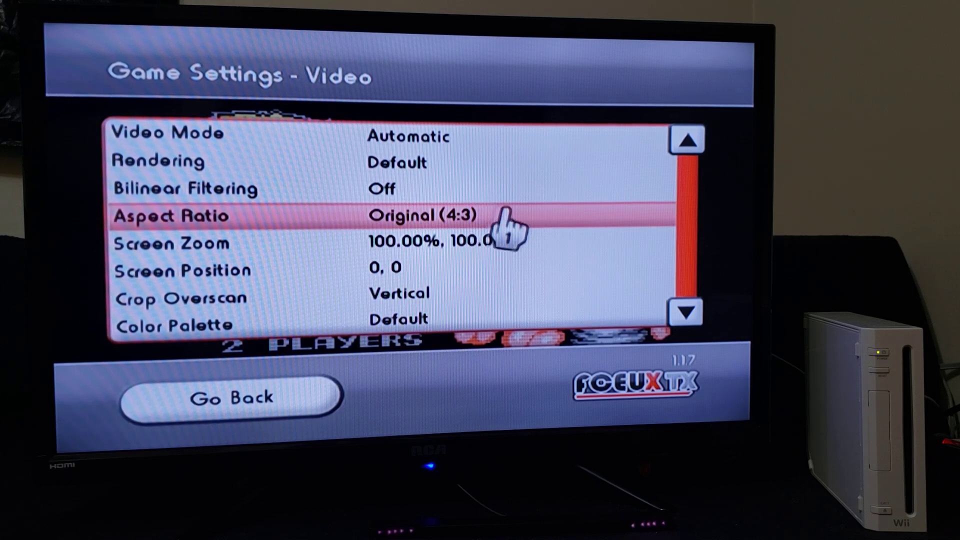
{"action": "left_click", "coordinate": [233, 397]}
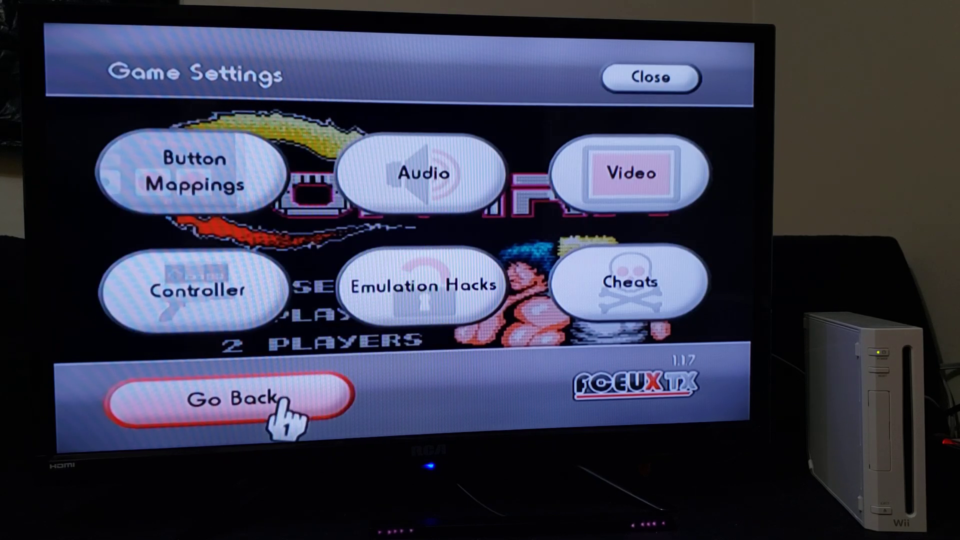
{"action": "left_click", "coordinate": [223, 398]}
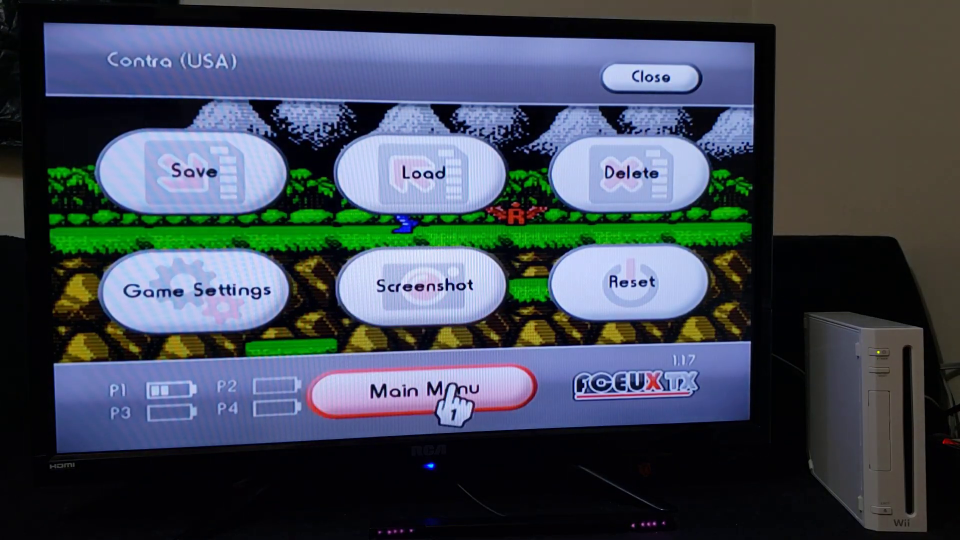
Leave Contra and return to the Choose Game list.
{"action": "left_click", "coordinate": [422, 391]}
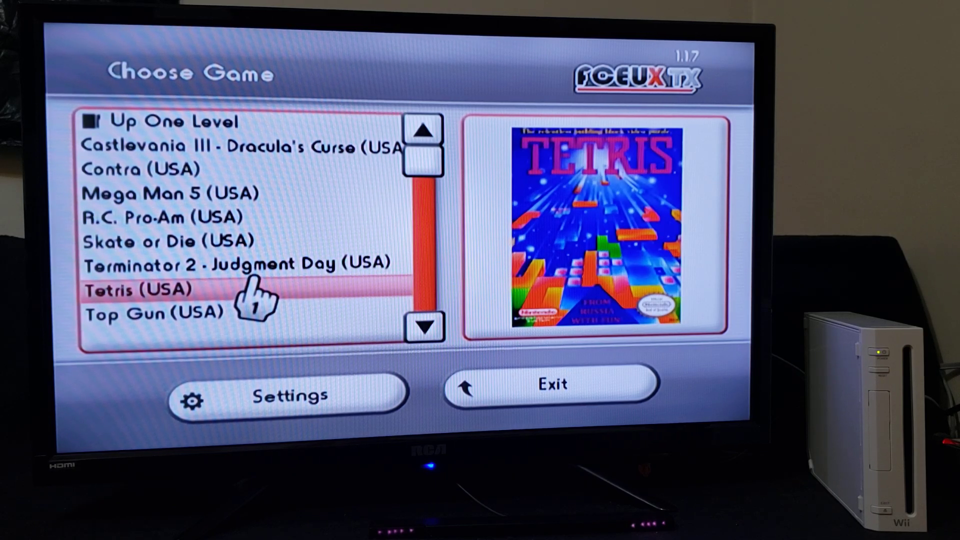
Launch Tetris (USA) and start playing from its title screen.
{"action": "double_click", "coordinate": [143, 288]}
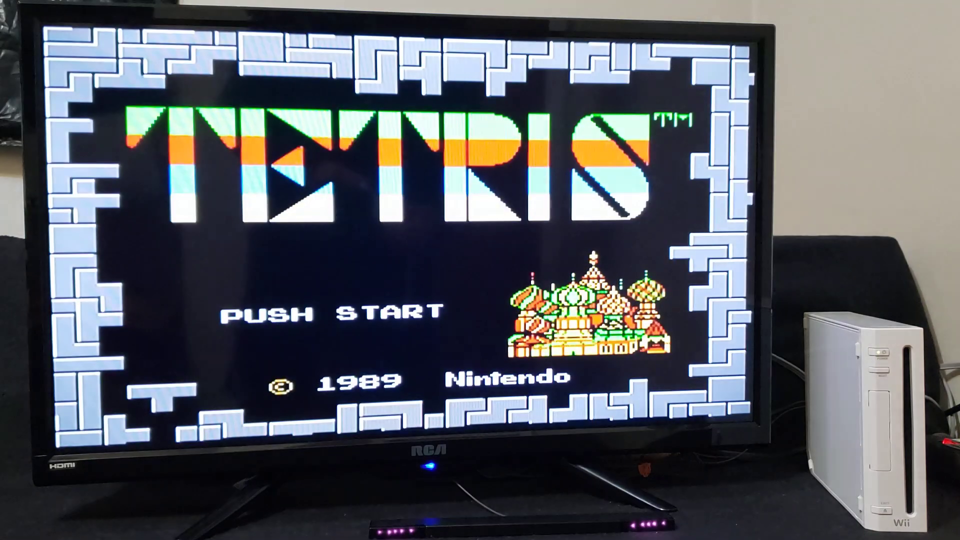
{"action": "key", "text": "enter"}
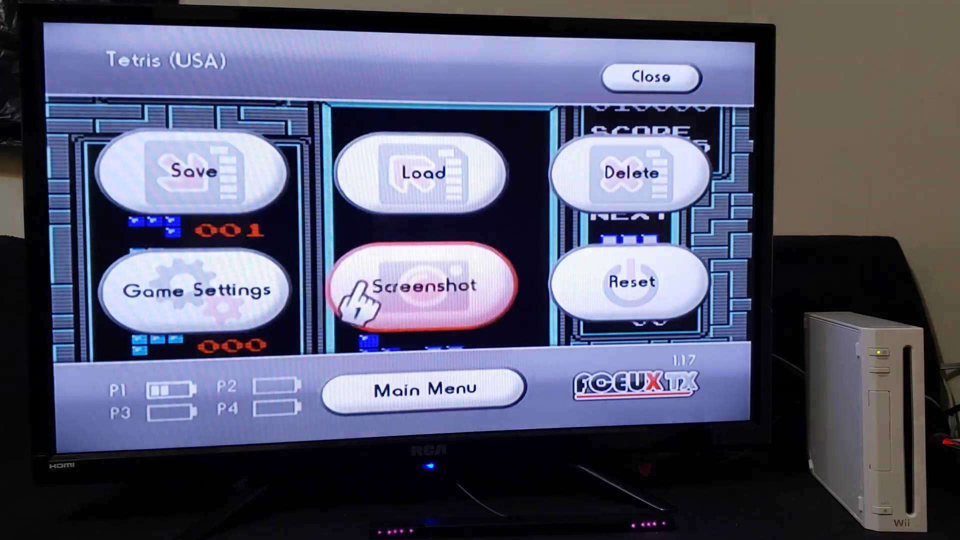
Quit Tetris with OK in Quit Game, then exit FCEUX TX to the Wii Menu.
{"action": "left_click", "coordinate": [422, 387]}
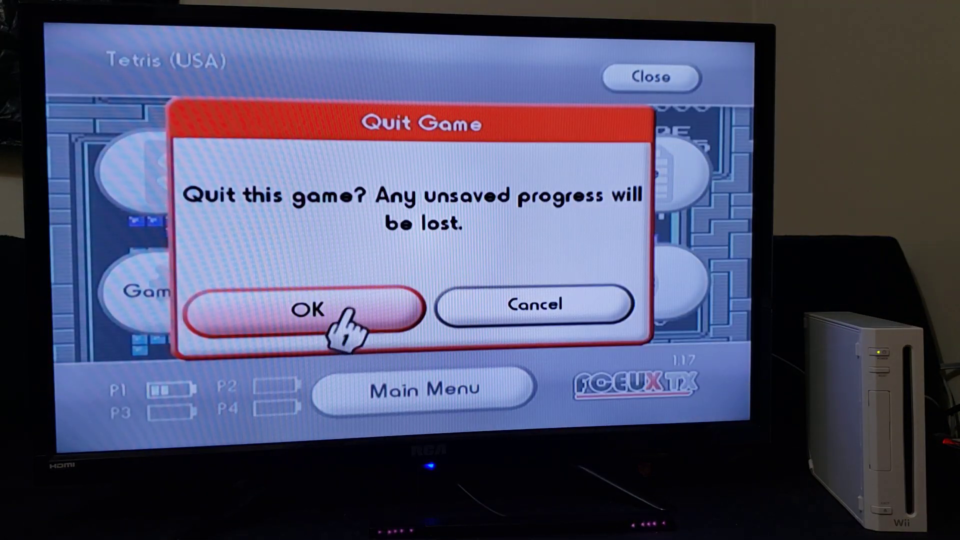
{"action": "left_click", "coordinate": [308, 309]}
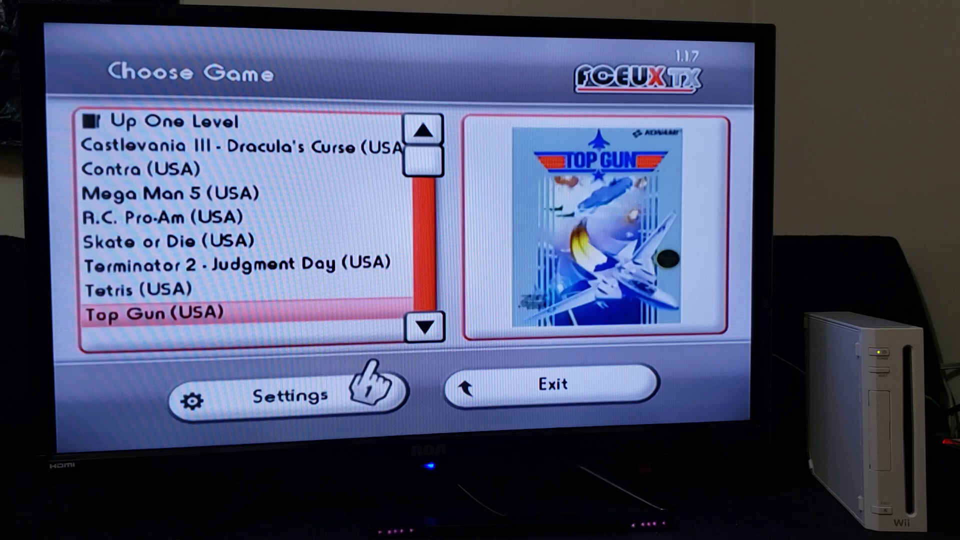
{"action": "mouse_move", "coordinate": [520, 422]}
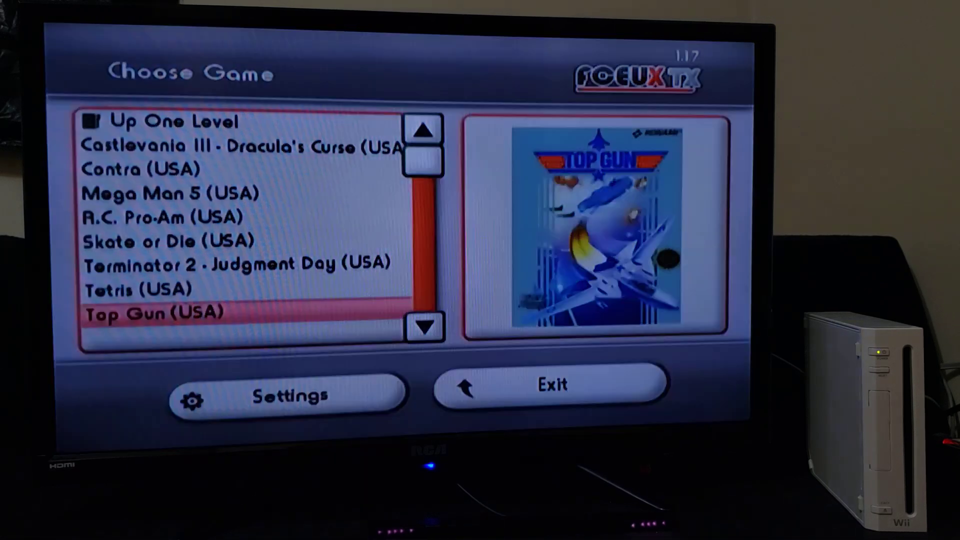
{"action": "left_click", "coordinate": [549, 384]}
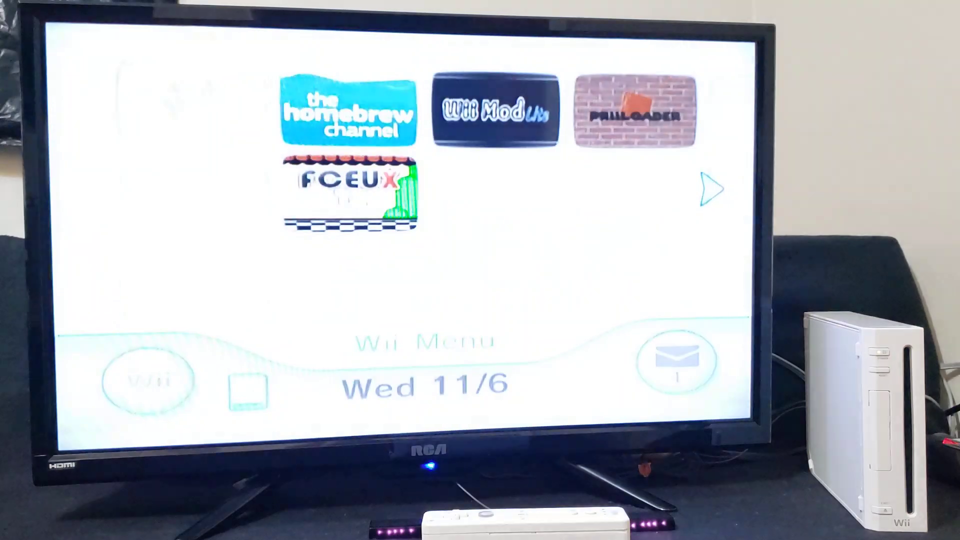